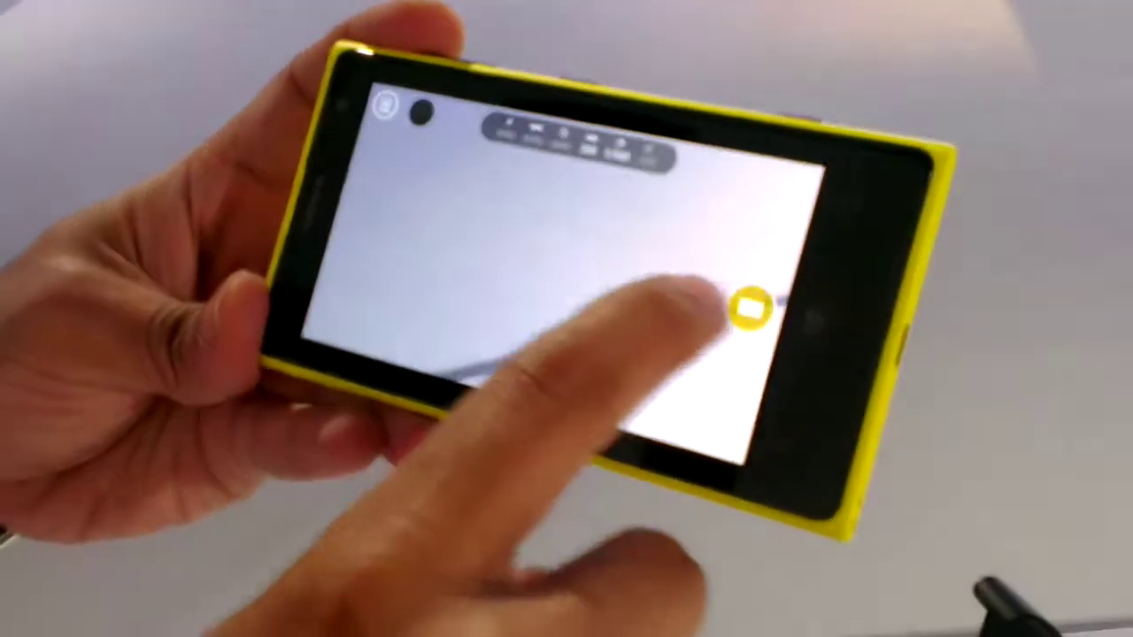
Open the manual controls dial showing auto white balance, ISO 200, 1/500 shutter and -3.0 exposure
click(748, 314)
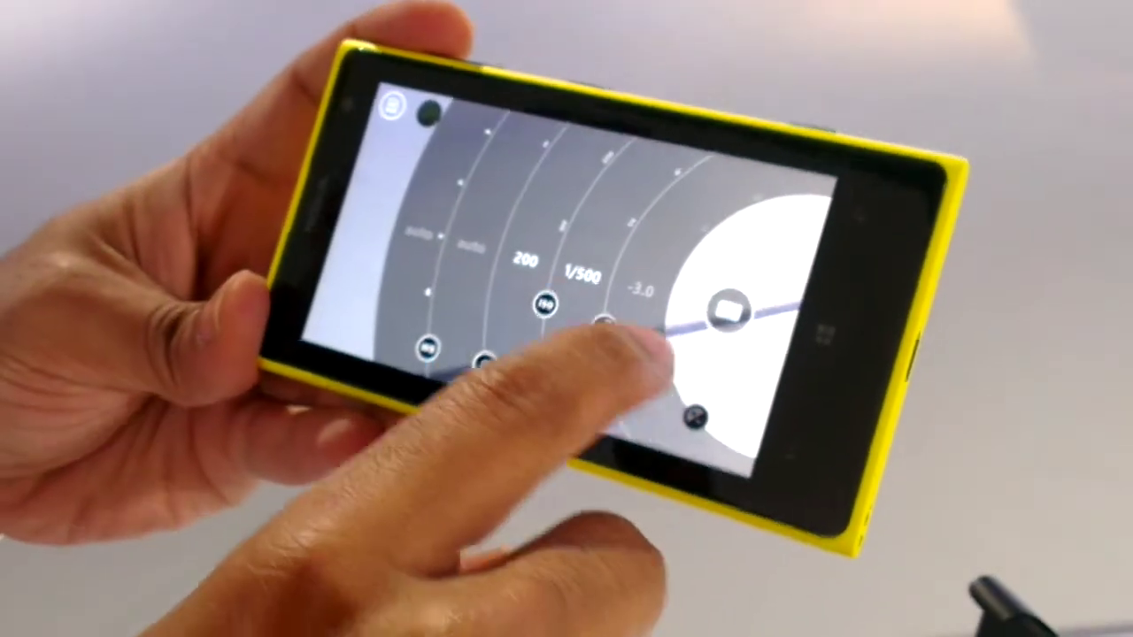